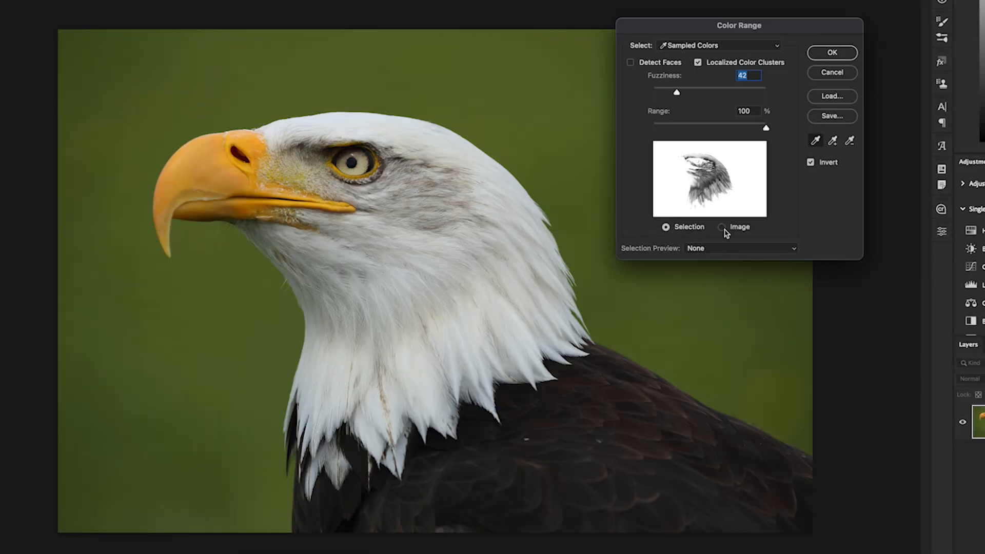
- Preview the finished eagle cutout, then switch to the Montventure badge logo tab
{"action": "left_click", "coordinate": [832, 52]}
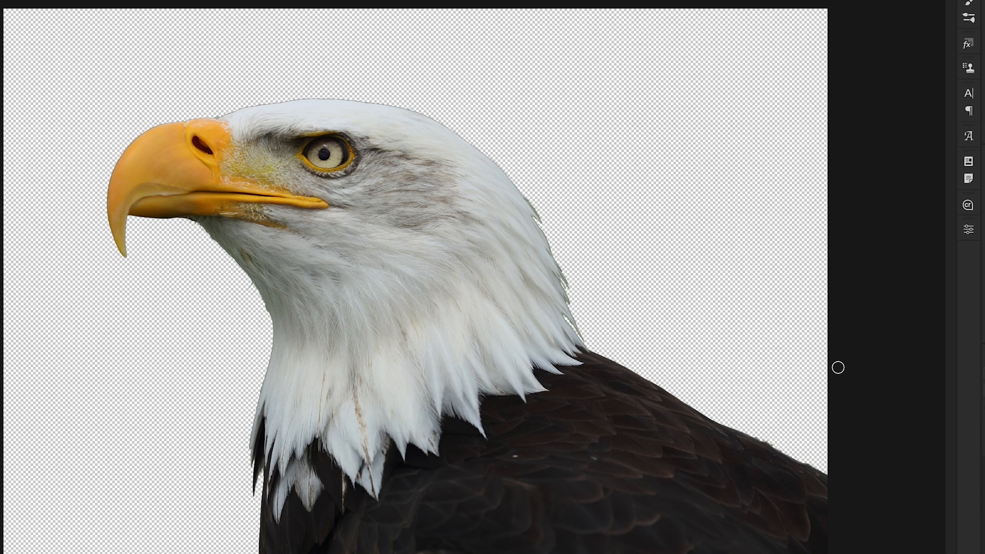
{"action": "left_click", "coordinate": [252, 36]}
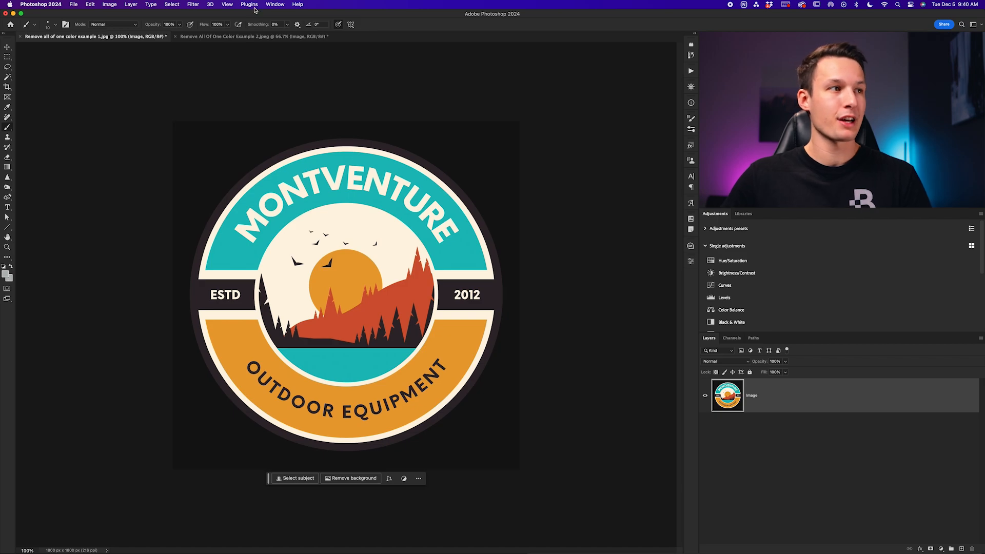
- On the Montventure logo document, choose the Magic Wand tool from the toolbar
{"action": "left_click", "coordinate": [251, 36]}
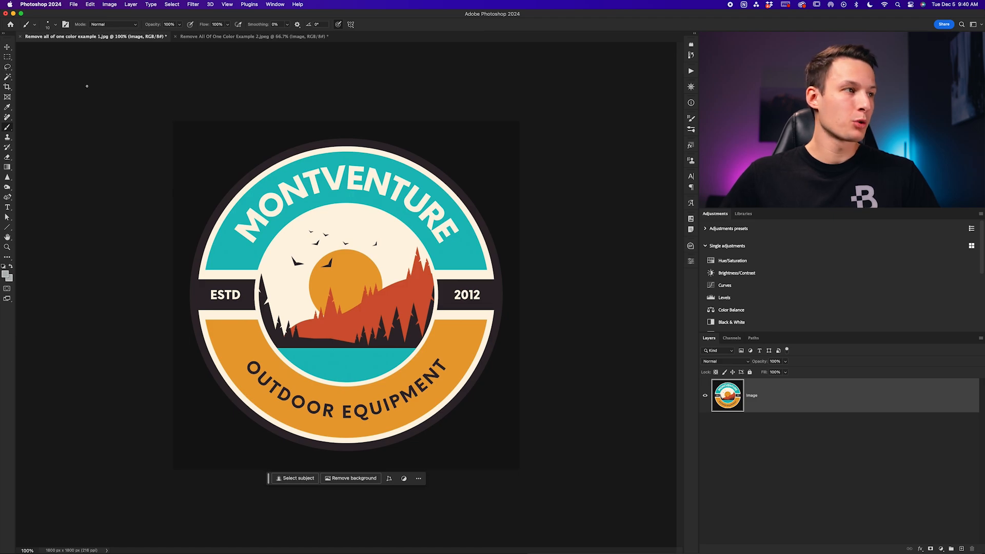
{"action": "left_click", "coordinate": [6, 78]}
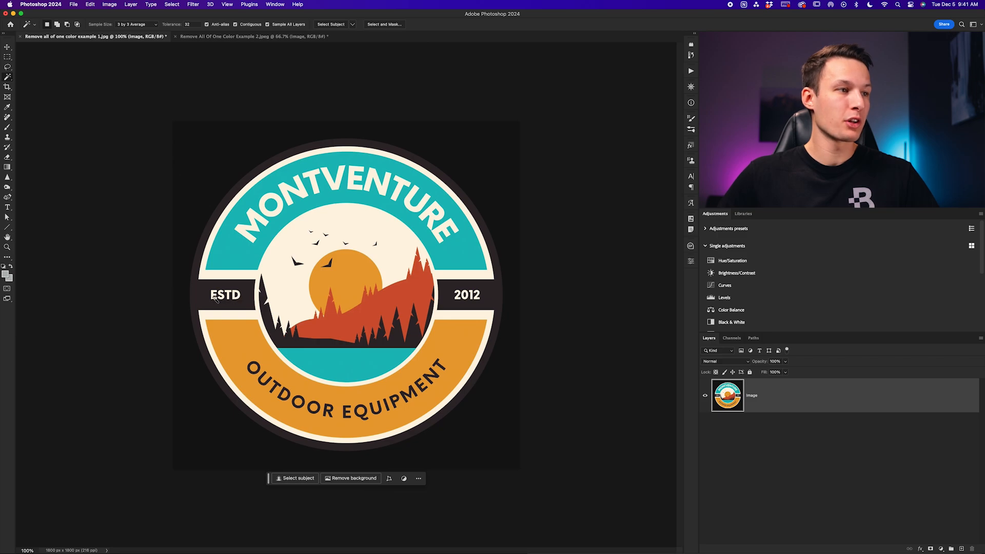
{"action": "mouse_move", "coordinate": [457, 245]}
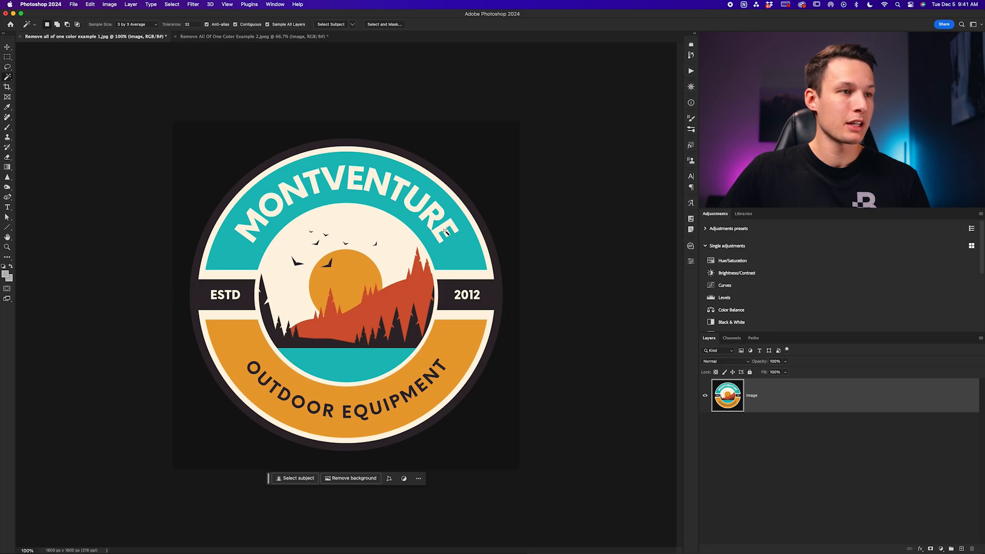
{"action": "mouse_move", "coordinate": [355, 192]}
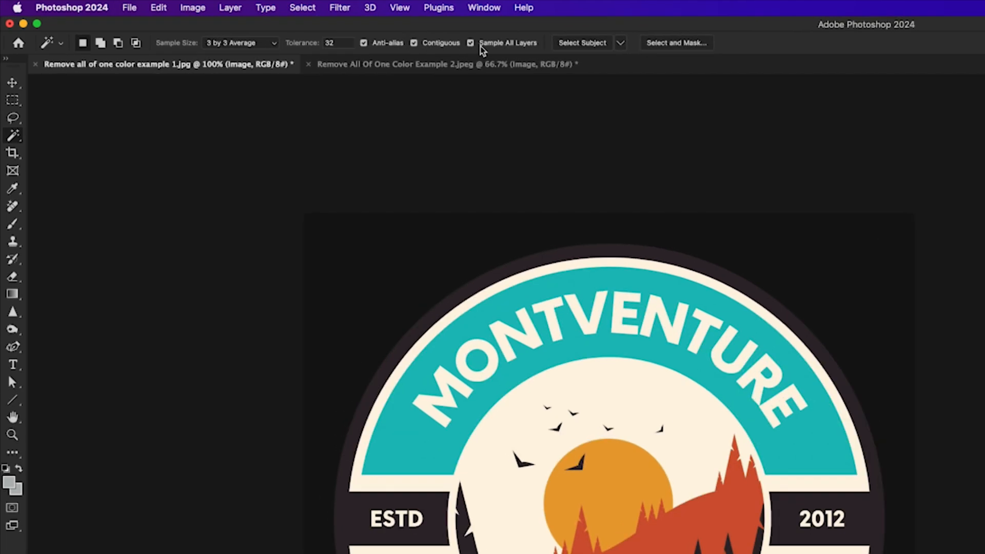
{"action": "mouse_move", "coordinate": [530, 51]}
{"action": "type", "text": "15"}
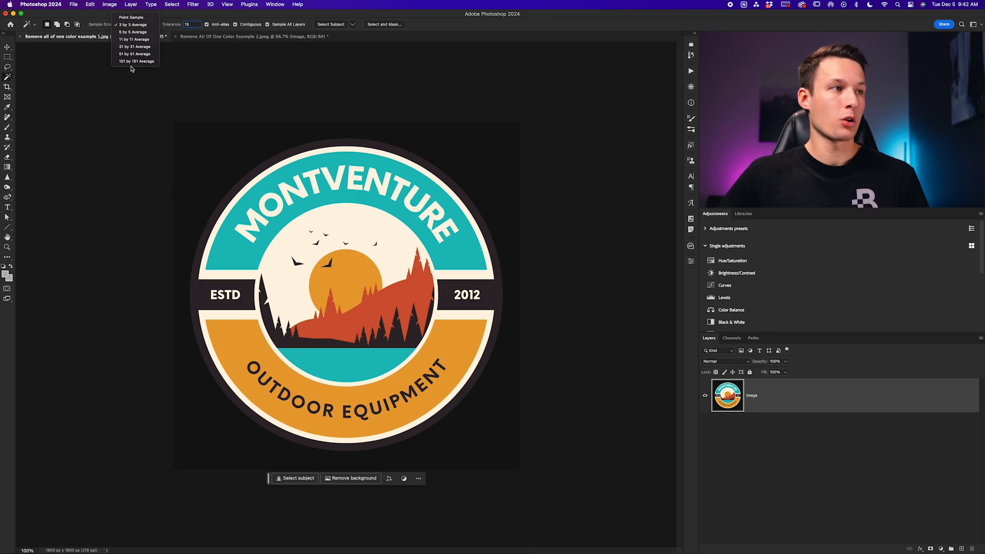
{"action": "mouse_move", "coordinate": [202, 274]}
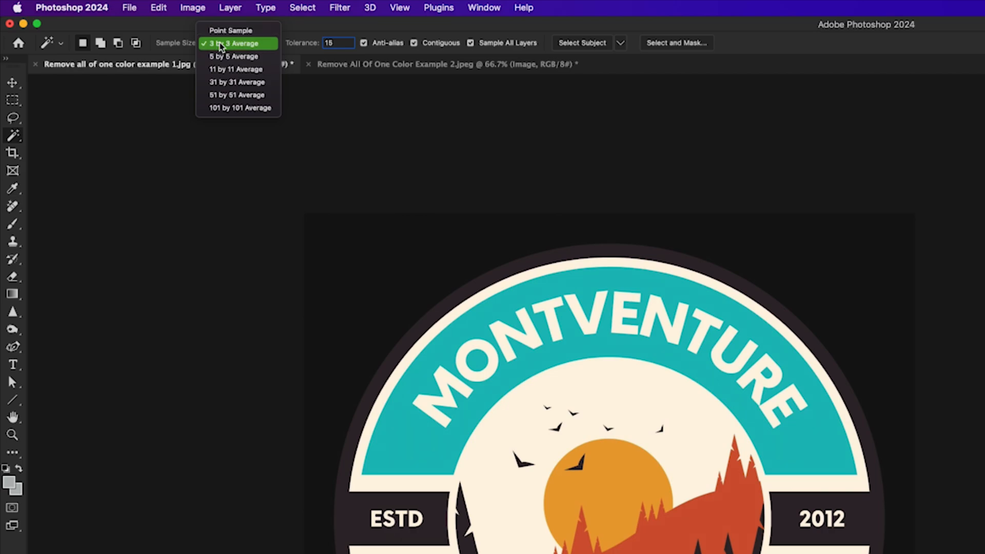
- Keep 3 by 3 Average sampling and invert the layer mask so cream areas vanish
{"action": "left_click", "coordinate": [237, 43]}
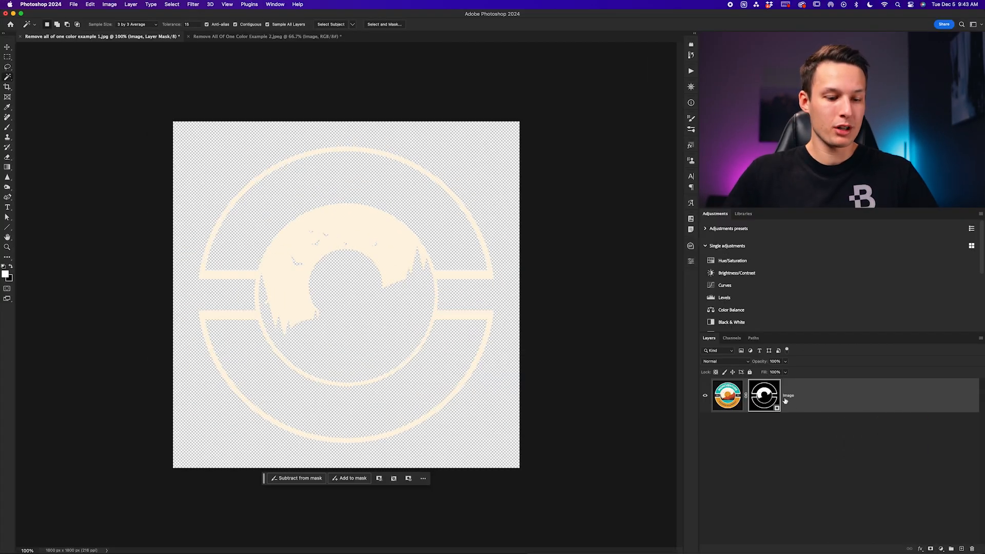
{"action": "key", "text": "cmd+i"}
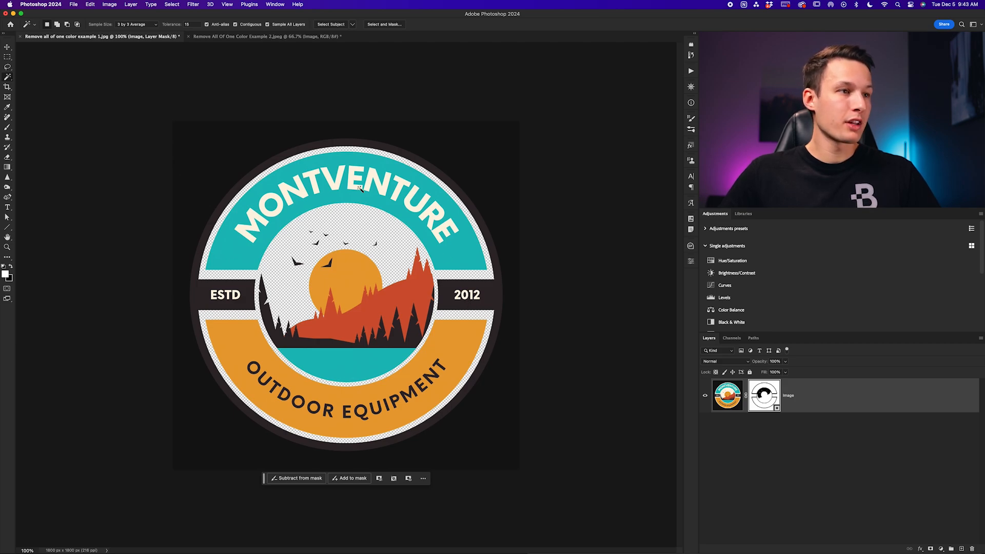
{"action": "mouse_move", "coordinate": [468, 302]}
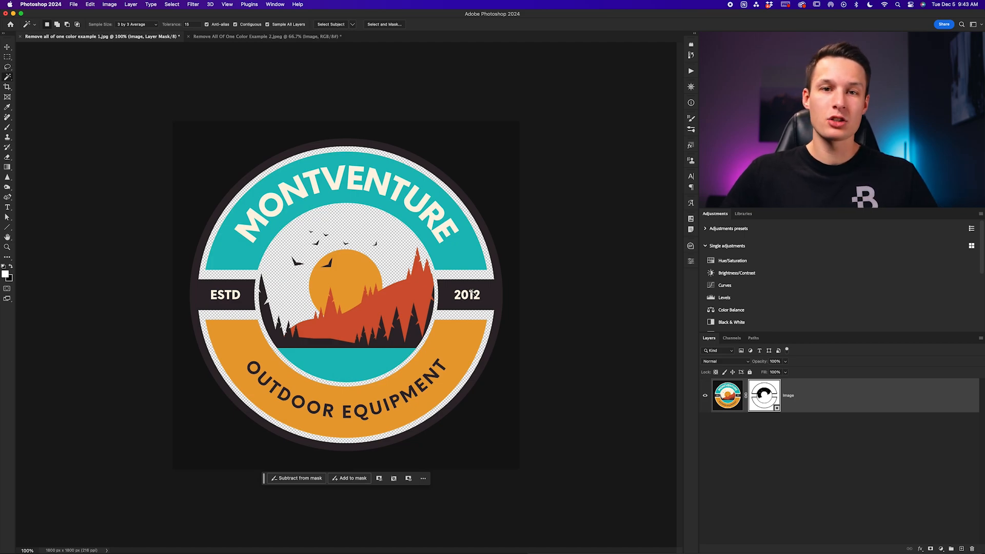
- Undo the first mask and invert the non-contiguous cream mask, lettering included
{"action": "key", "text": "cmd+z"}
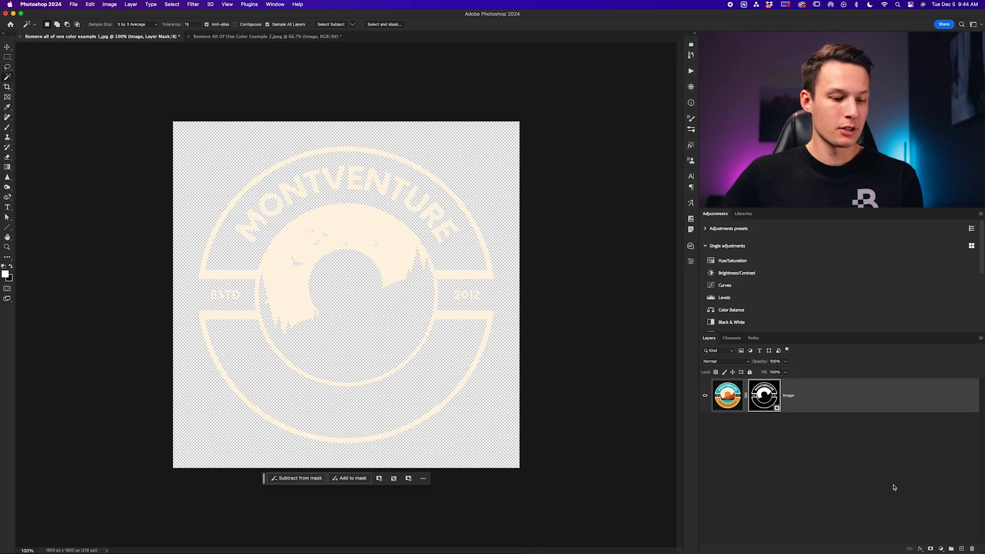
{"action": "key", "text": "cmd+i"}
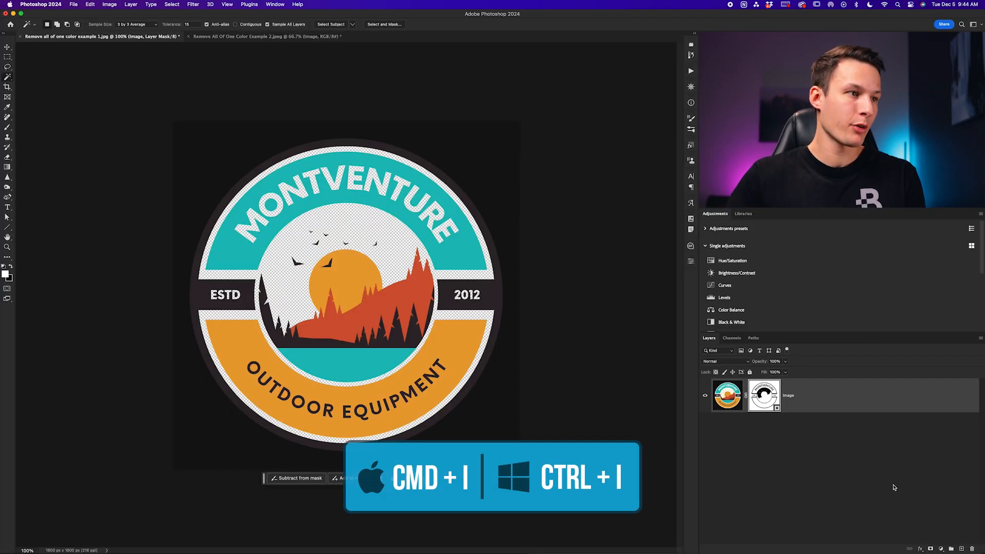
{"action": "key", "text": "cmd+i"}
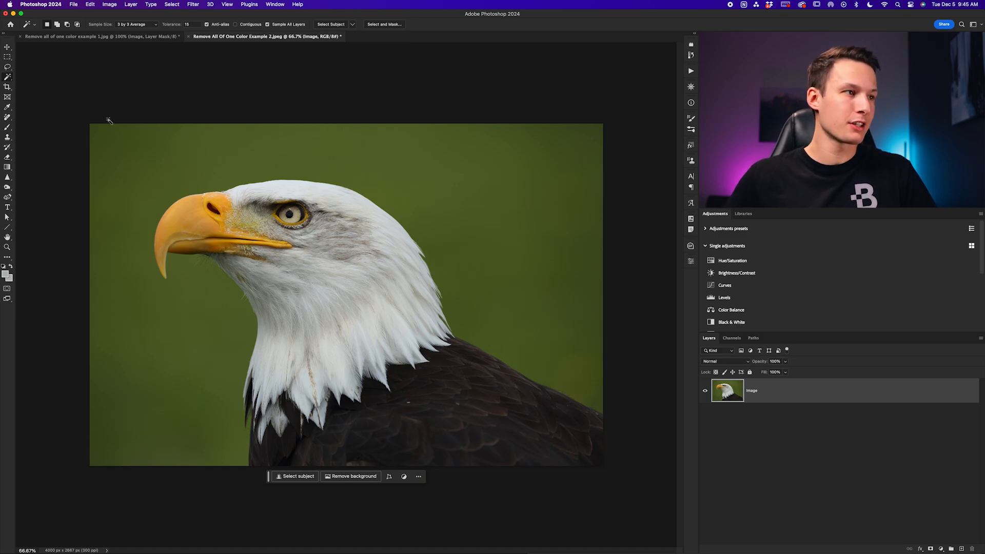
{"action": "mouse_move", "coordinate": [125, 143]}
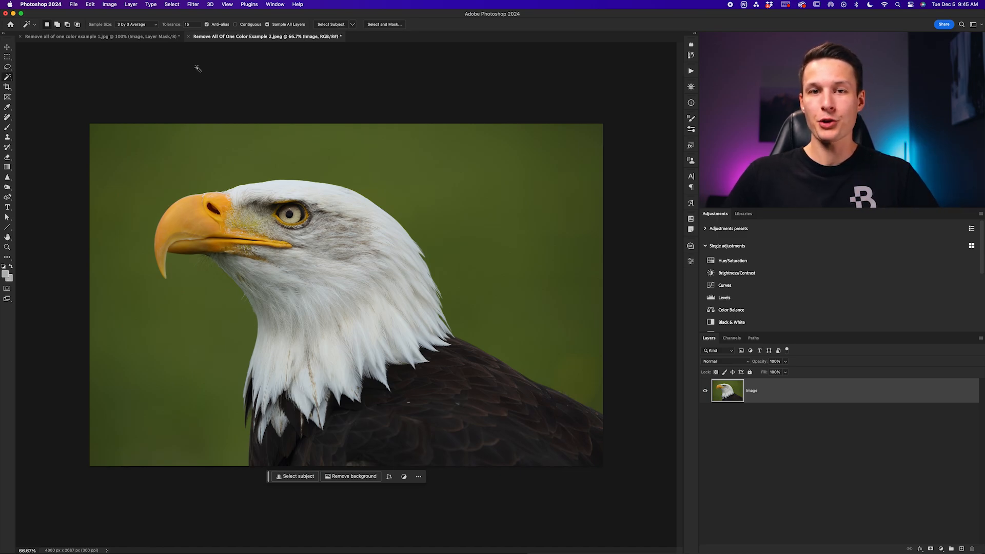
{"action": "mouse_move", "coordinate": [153, 176]}
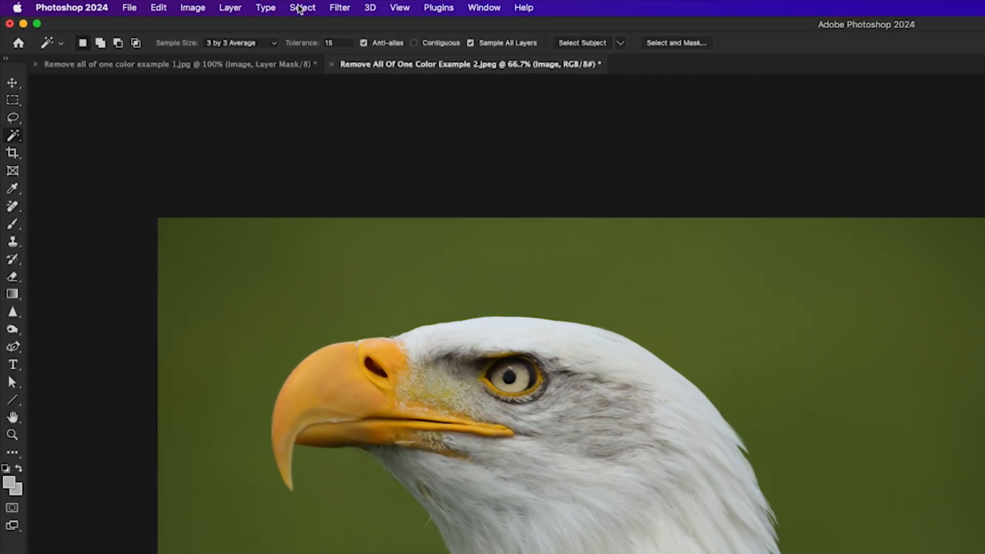
- Open Select > Color Range with Selection Preview None and sample the green background
{"action": "left_click", "coordinate": [302, 8]}
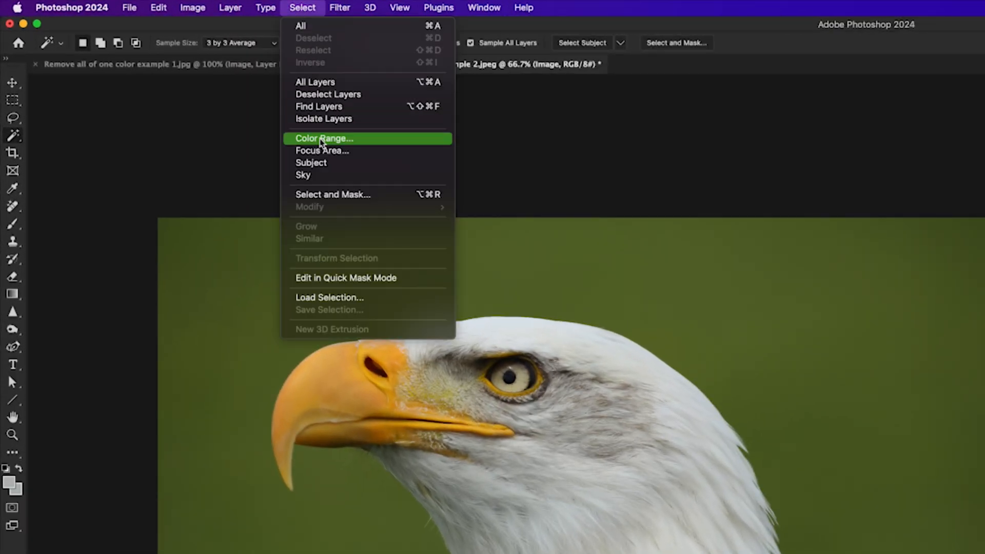
{"action": "left_click", "coordinate": [324, 138]}
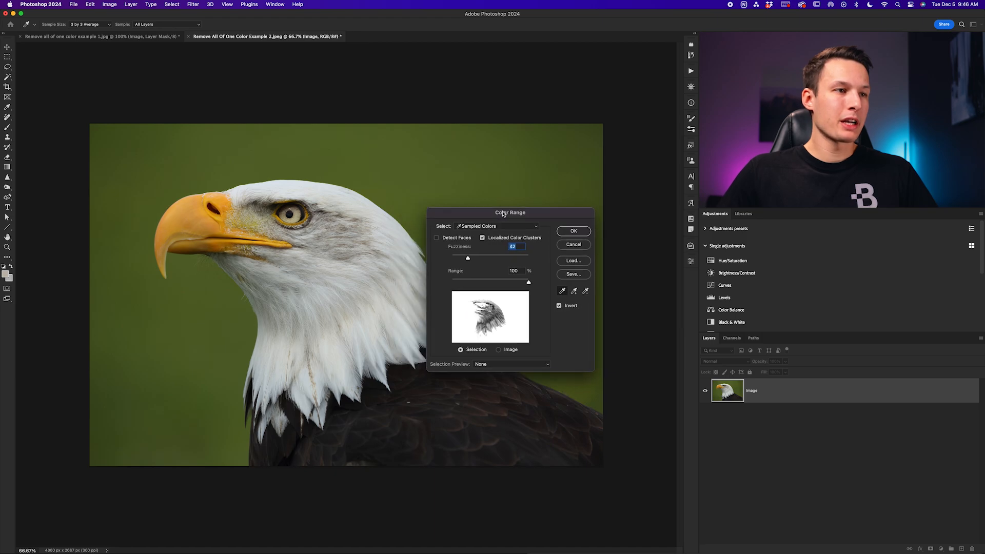
{"action": "left_click_drag", "start_coordinate": [510, 212], "coordinate": [553, 120]}
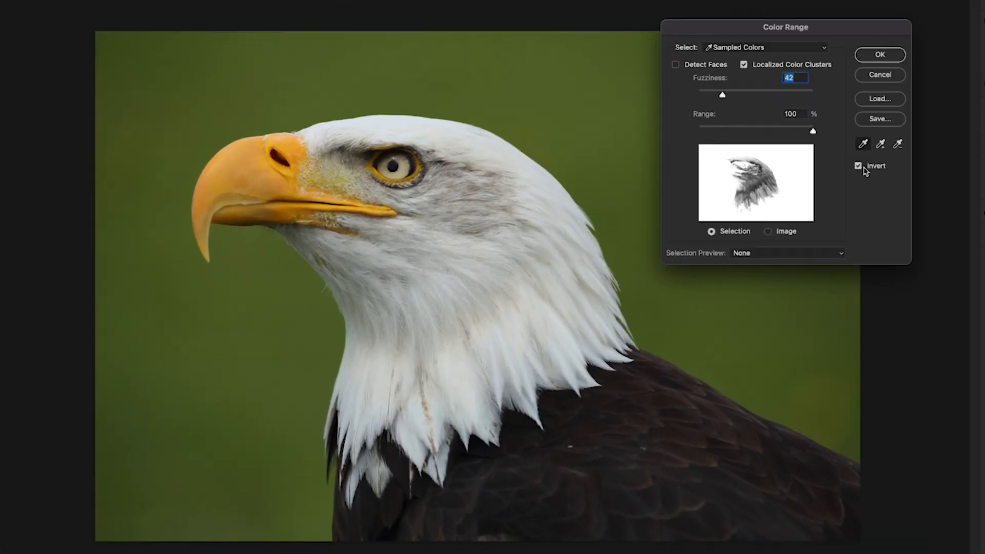
{"action": "mouse_move", "coordinate": [709, 260]}
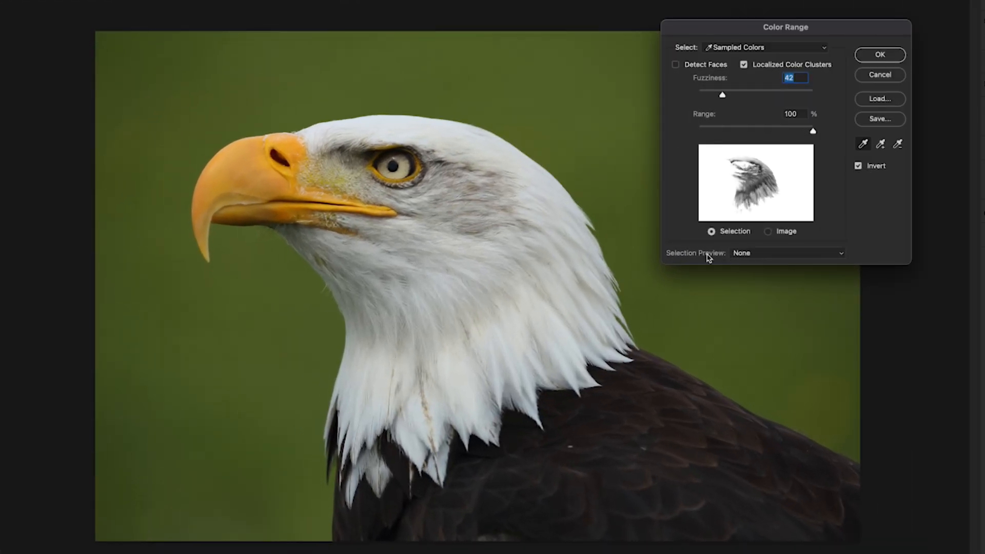
{"action": "left_click", "coordinate": [786, 252]}
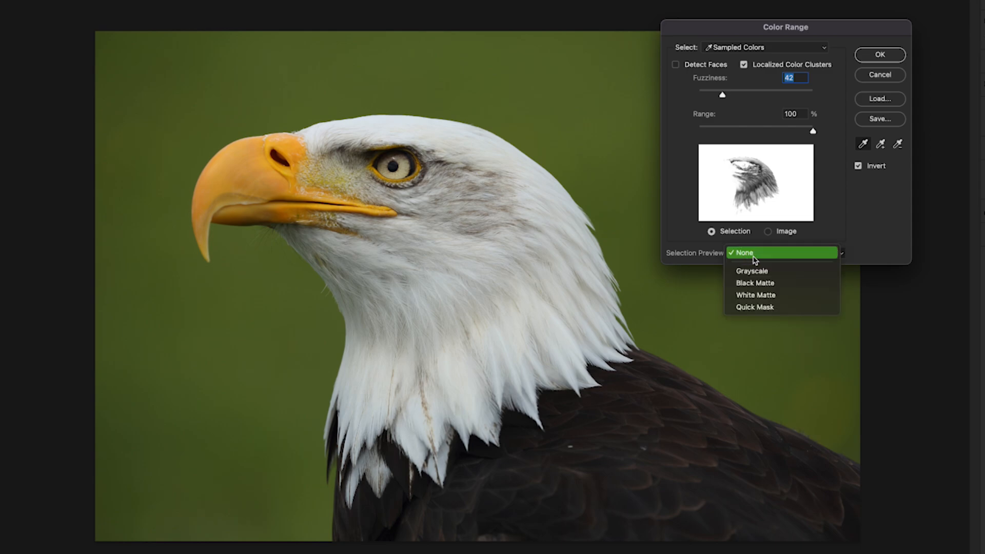
{"action": "left_click", "coordinate": [742, 253]}
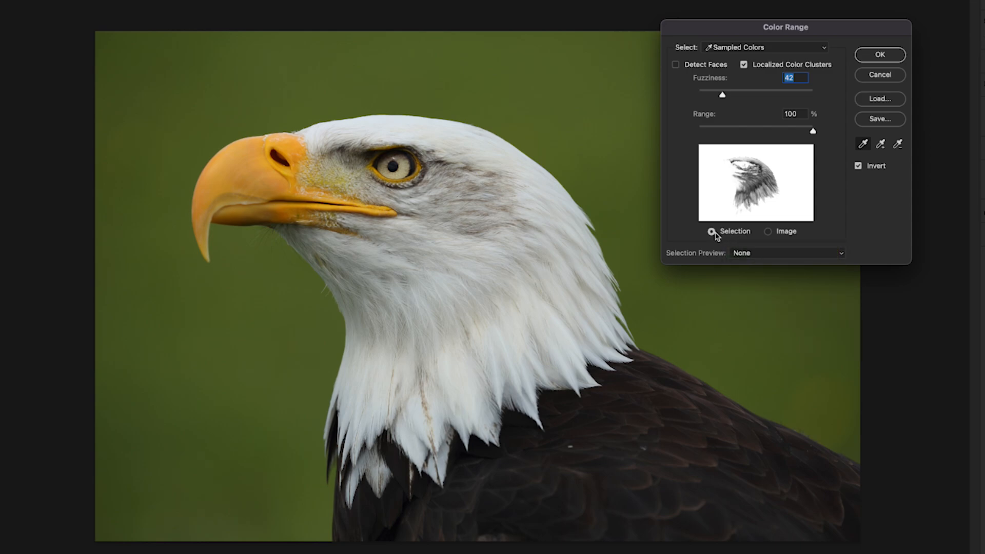
{"action": "left_click", "coordinate": [767, 231]}
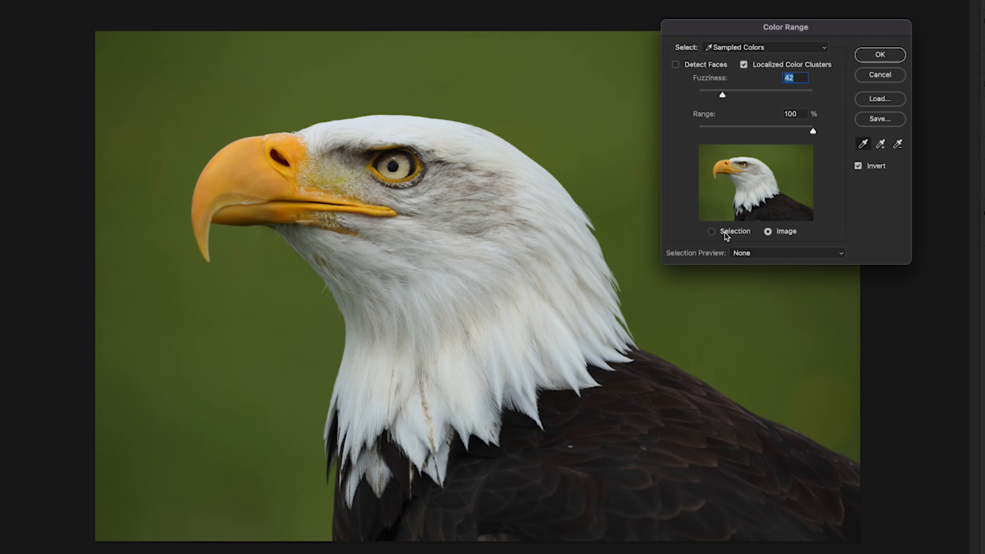
{"action": "left_click", "coordinate": [711, 231]}
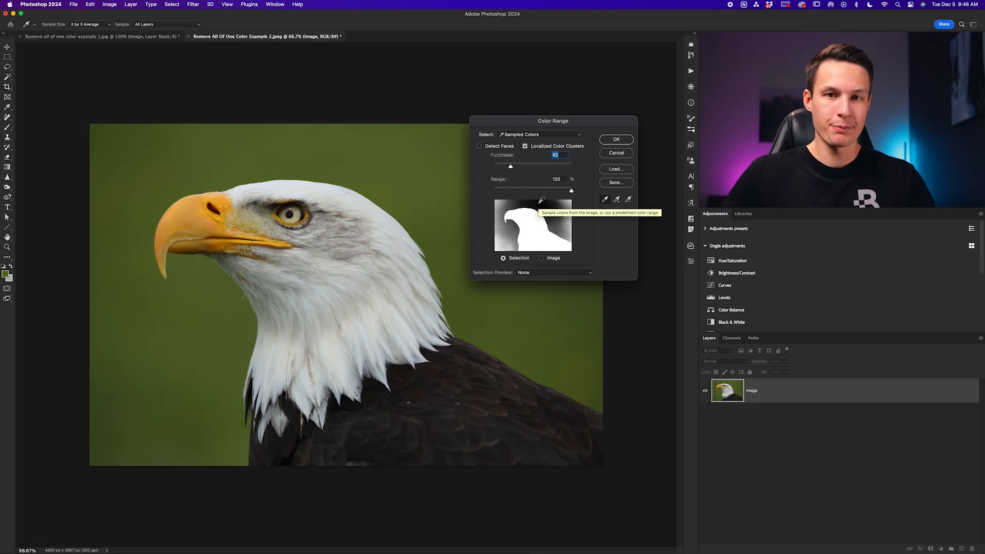
{"action": "left_click", "coordinate": [602, 214]}
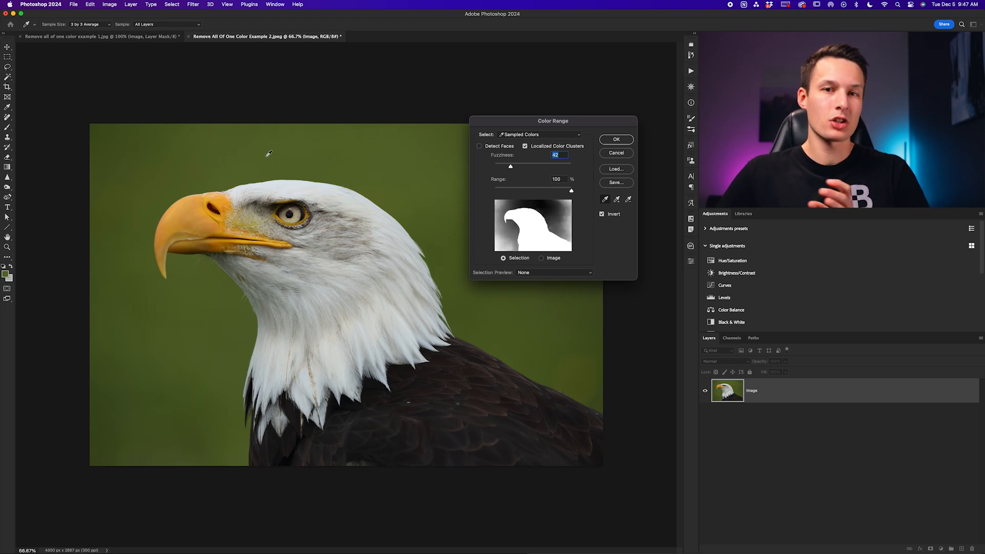
- Add more green background samples until the Color Range preview background is black
{"action": "key", "text": "shift"}
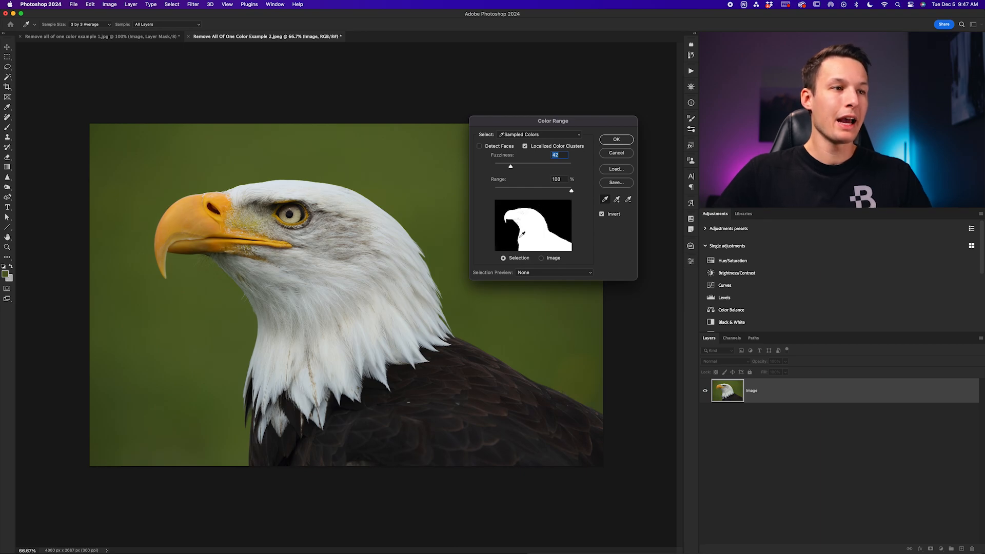
{"action": "mouse_move", "coordinate": [537, 216]}
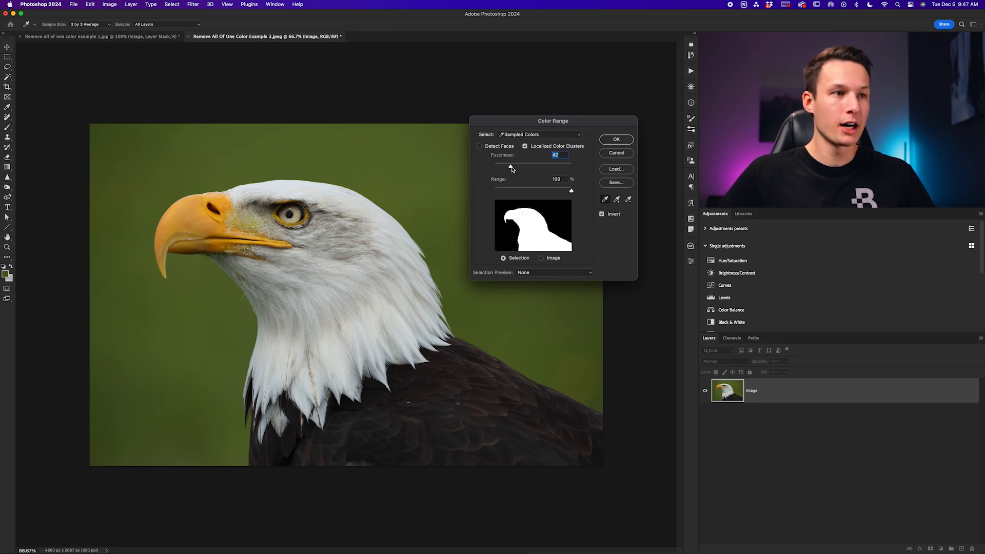
- Drag the Color Range Fuzziness slider to 35 for a solid white eagle preview
{"action": "left_click_drag", "start_coordinate": [510, 166], "coordinate": [532, 166]}
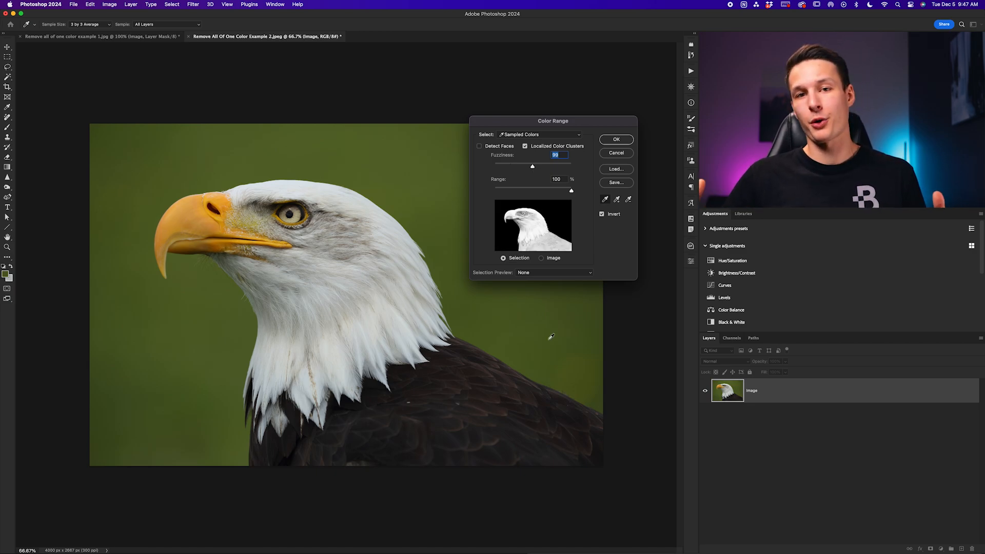
{"action": "mouse_move", "coordinate": [561, 314]}
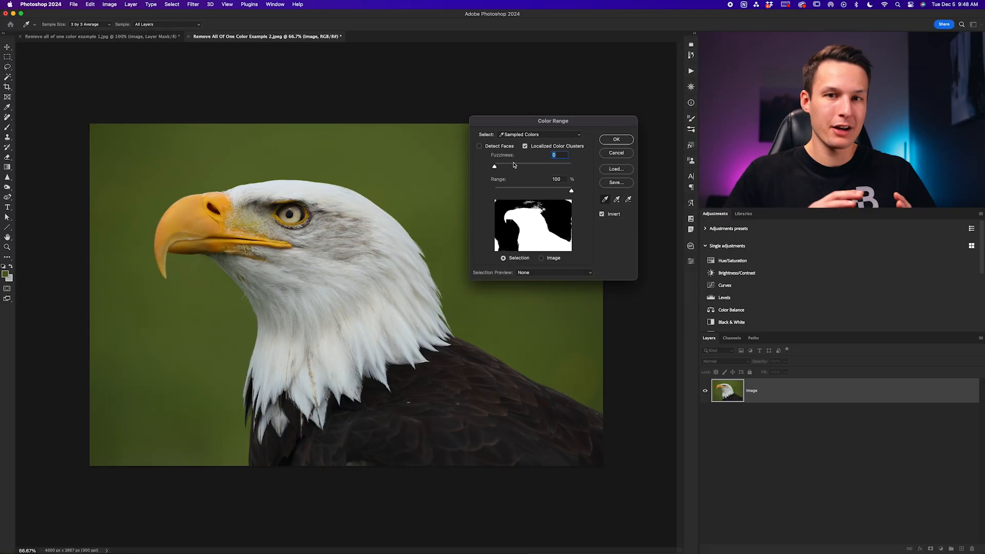
{"action": "mouse_move", "coordinate": [495, 167]}
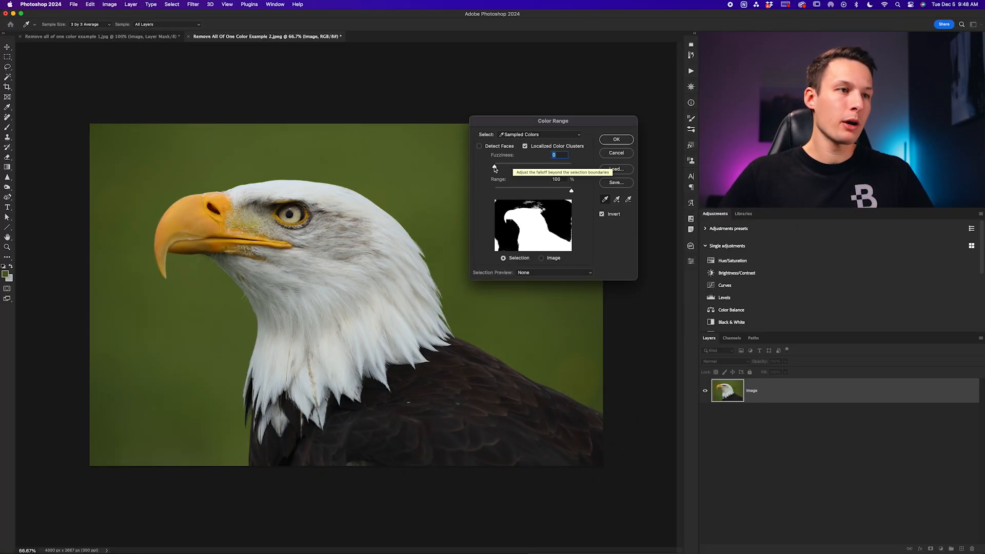
{"action": "left_click_drag", "start_coordinate": [496, 164], "coordinate": [501, 164]}
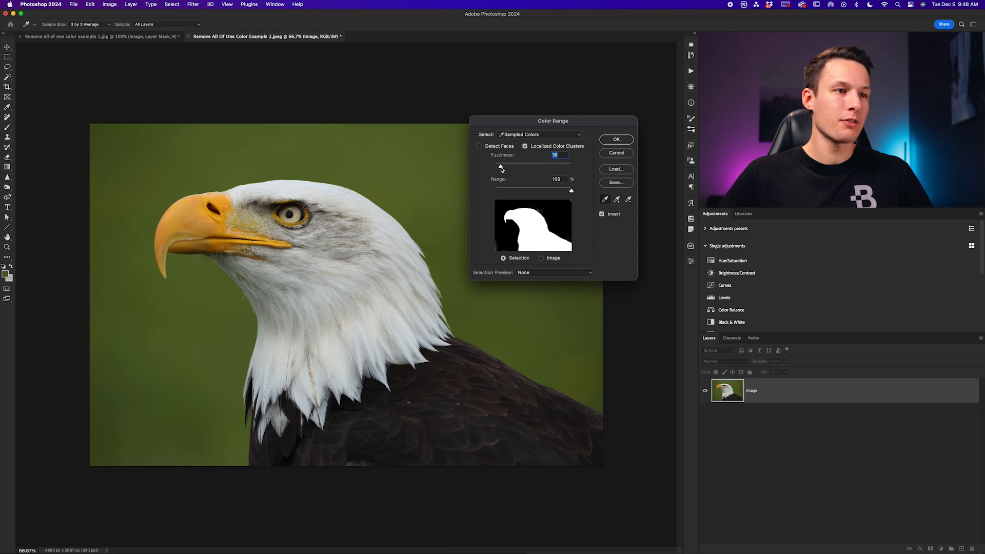
{"action": "left_click_drag", "start_coordinate": [501, 165], "coordinate": [509, 164]}
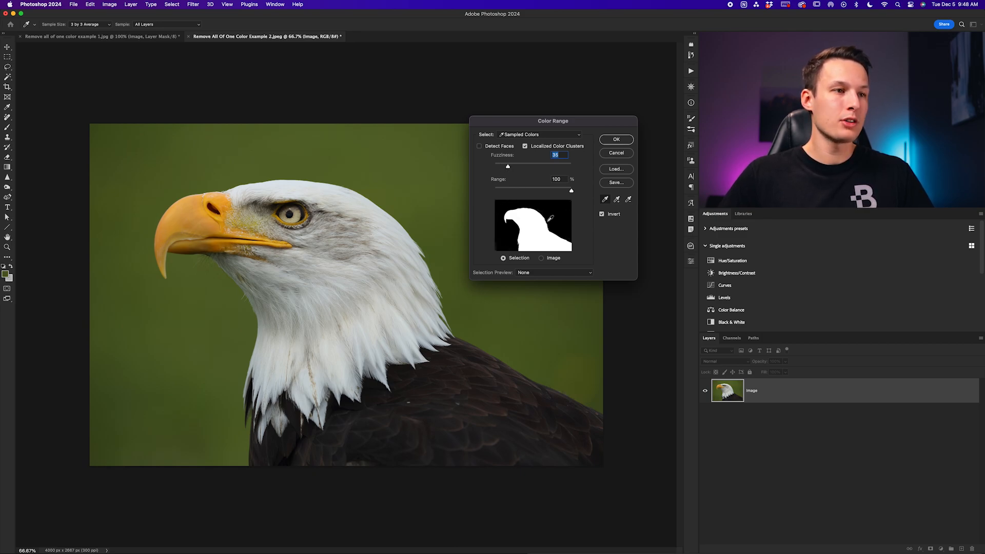
{"action": "mouse_move", "coordinate": [538, 226]}
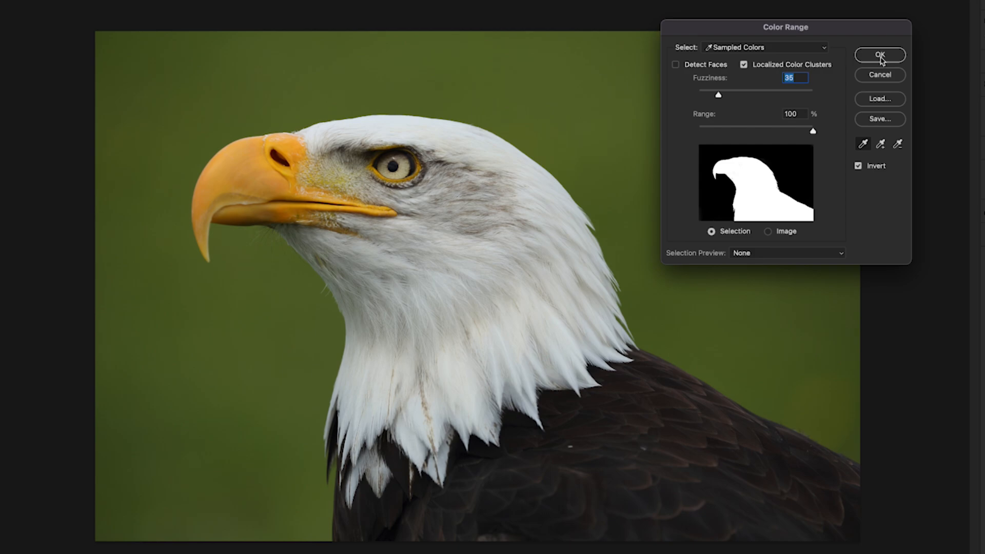
- Confirm the Color Range selection with OK
{"action": "left_click", "coordinate": [879, 55]}
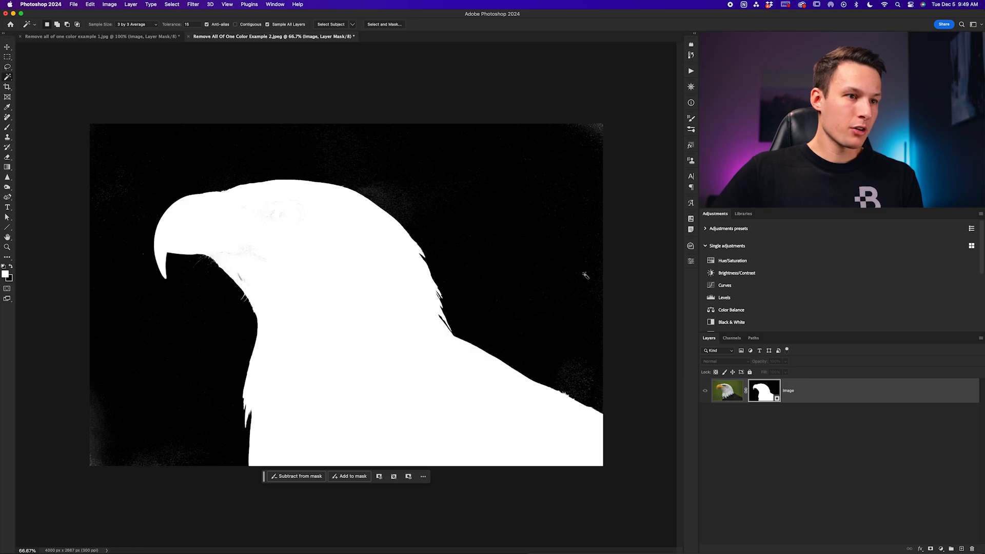
{"action": "mouse_move", "coordinate": [93, 193]}
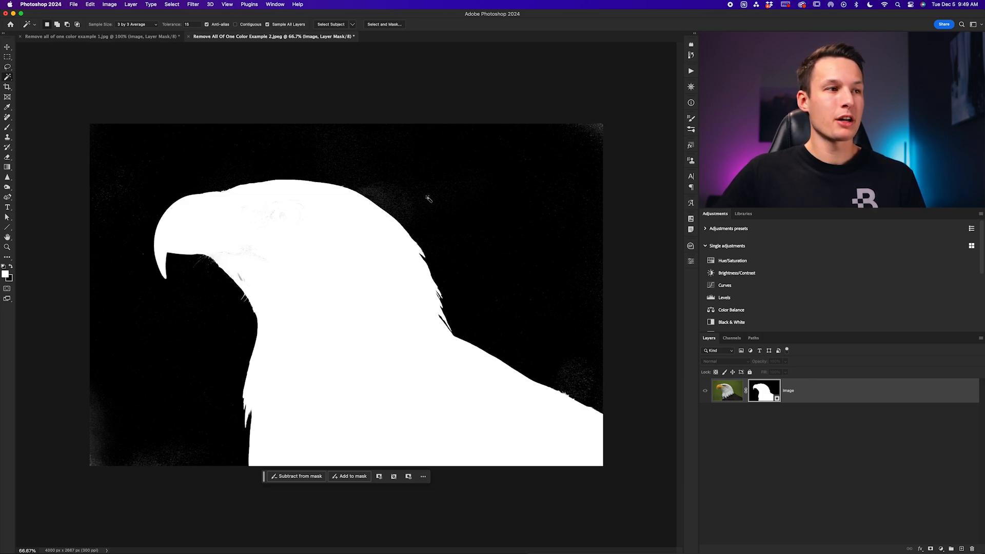
{"action": "mouse_move", "coordinate": [128, 440]}
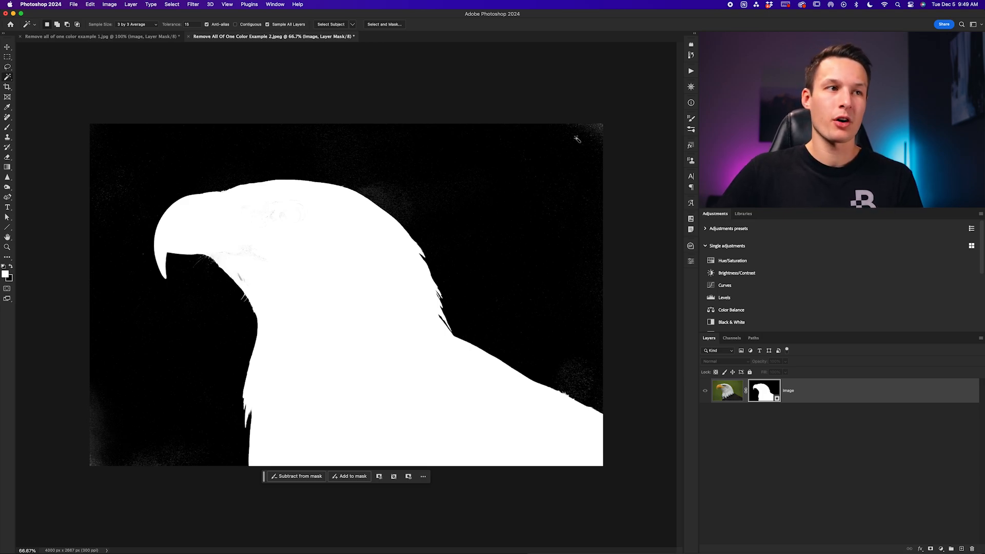
{"action": "mouse_move", "coordinate": [610, 127]}
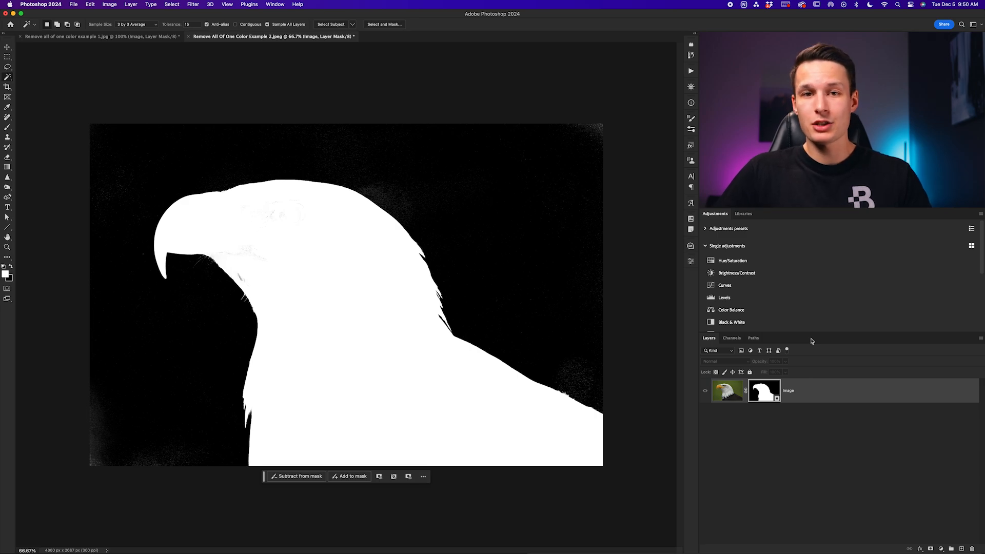
- Pick a Soft Round brush and swap colours to paint background specks black
{"action": "key", "text": "b"}
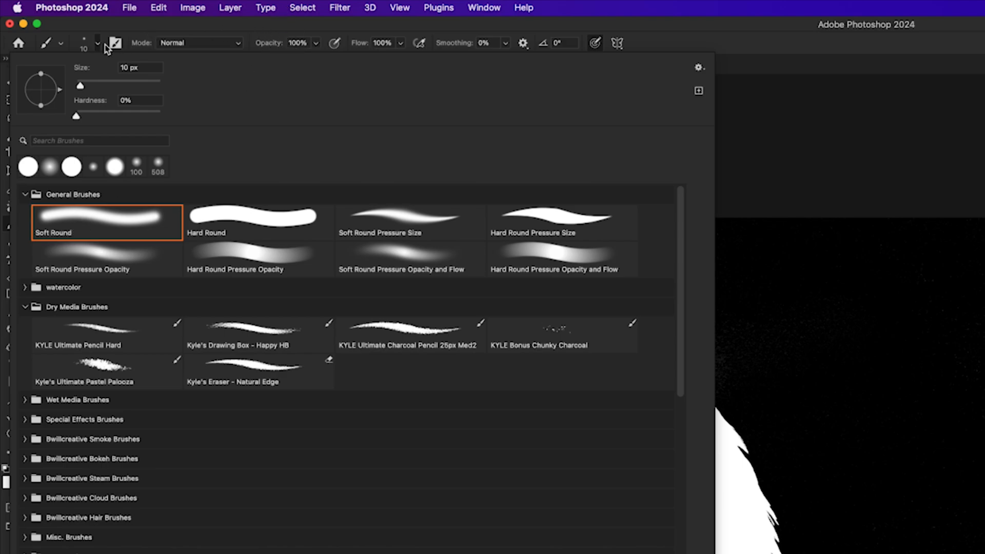
{"action": "left_click", "coordinate": [98, 43]}
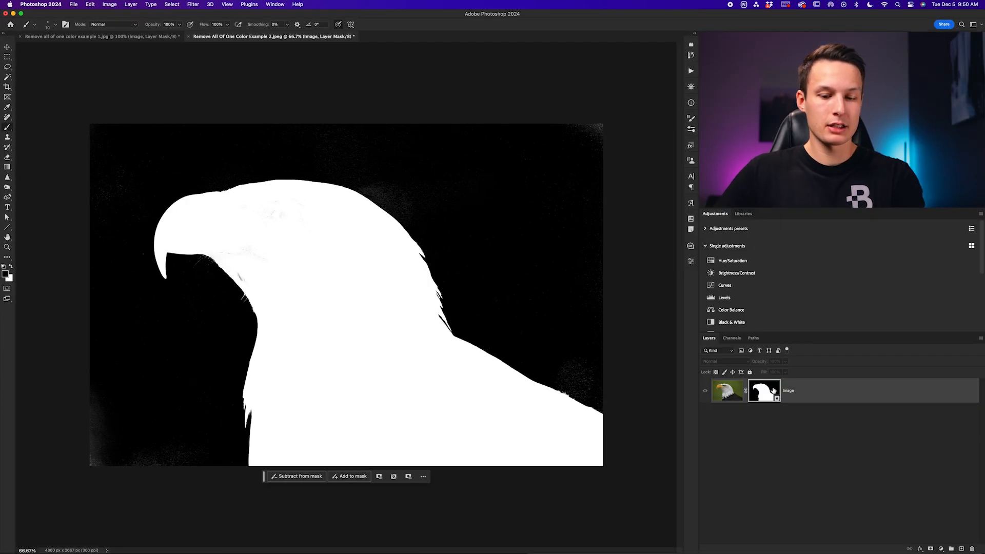
{"action": "key", "text": "]"}
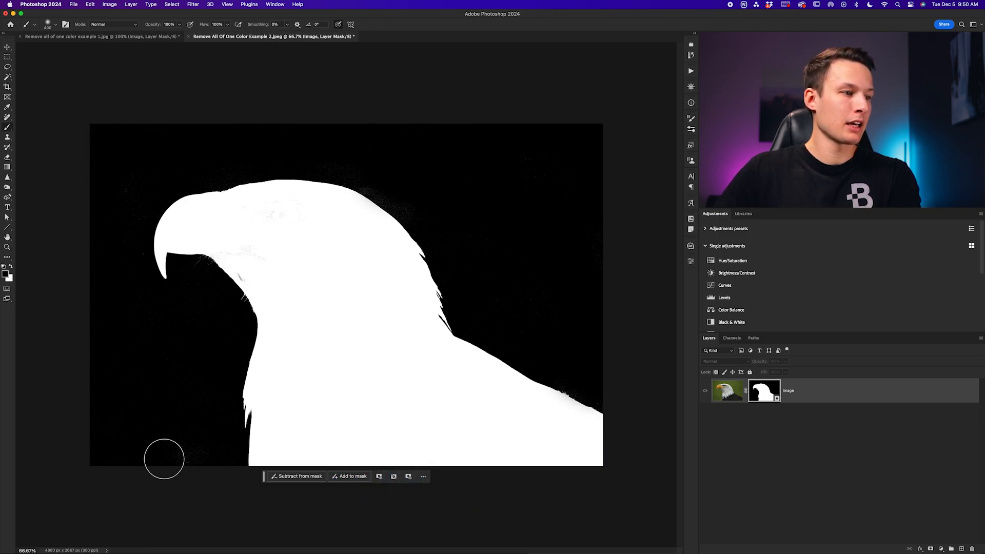
{"action": "mouse_move", "coordinate": [321, 413]}
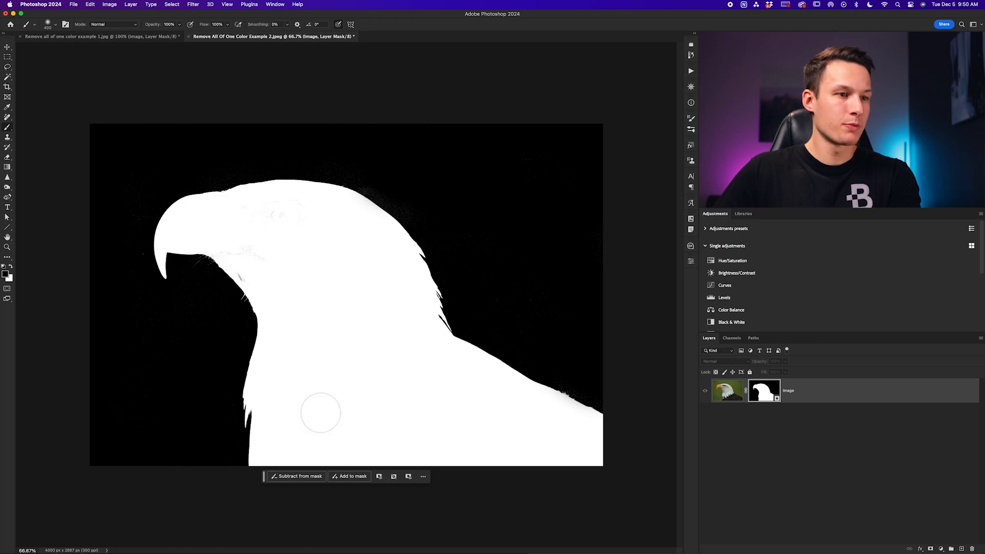
{"action": "mouse_move", "coordinate": [571, 342]}
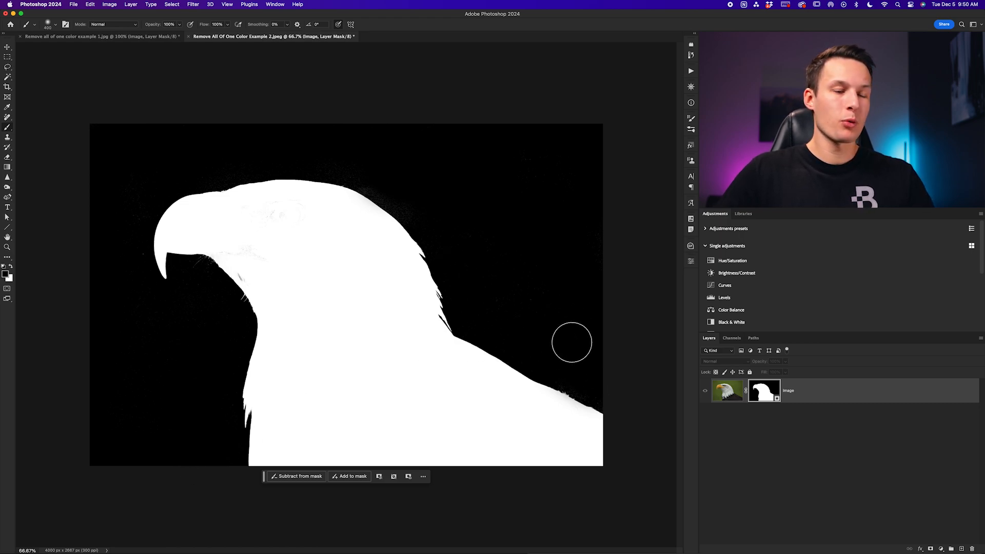
{"action": "mouse_move", "coordinate": [244, 244]}
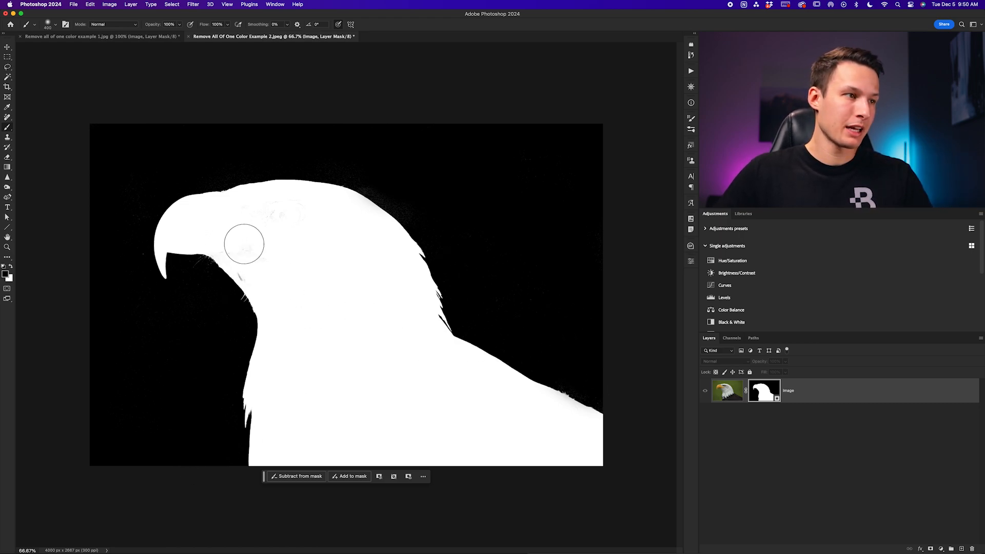
{"action": "mouse_move", "coordinate": [303, 232]}
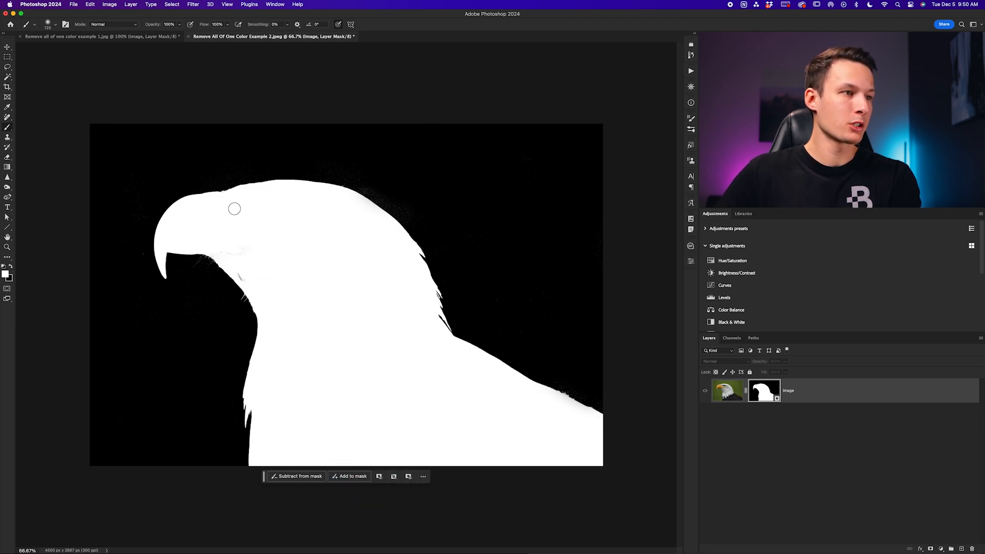
{"action": "mouse_move", "coordinate": [333, 305]}
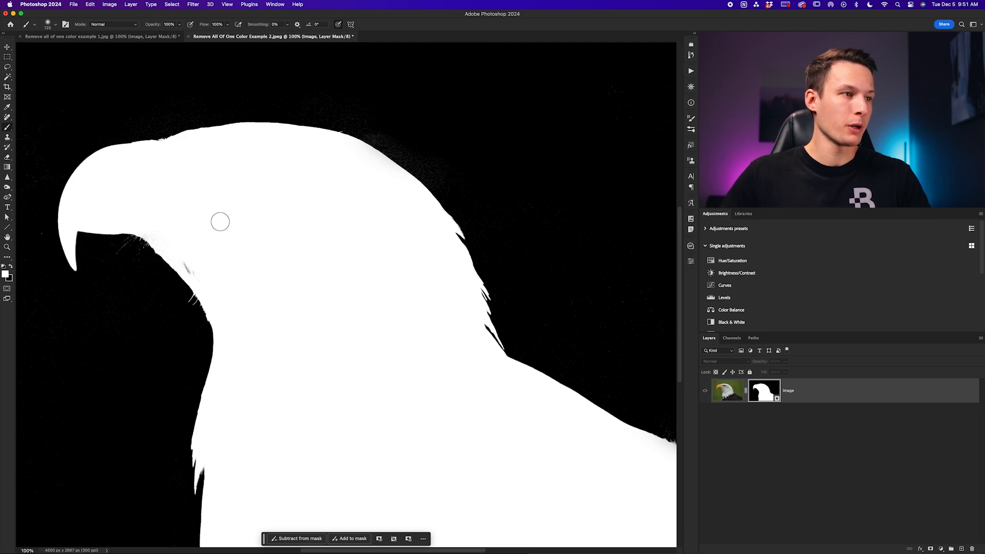
- Adjust brush hardness in the brush picker for a 125-px soft white brush
{"action": "left_click", "coordinate": [57, 24]}
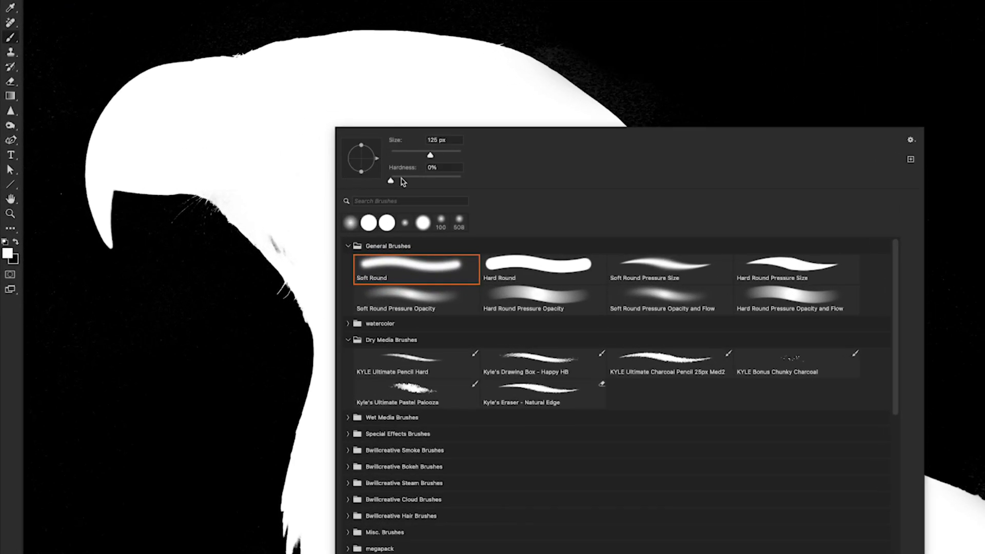
{"action": "left_click_drag", "start_coordinate": [390, 182], "coordinate": [440, 182]}
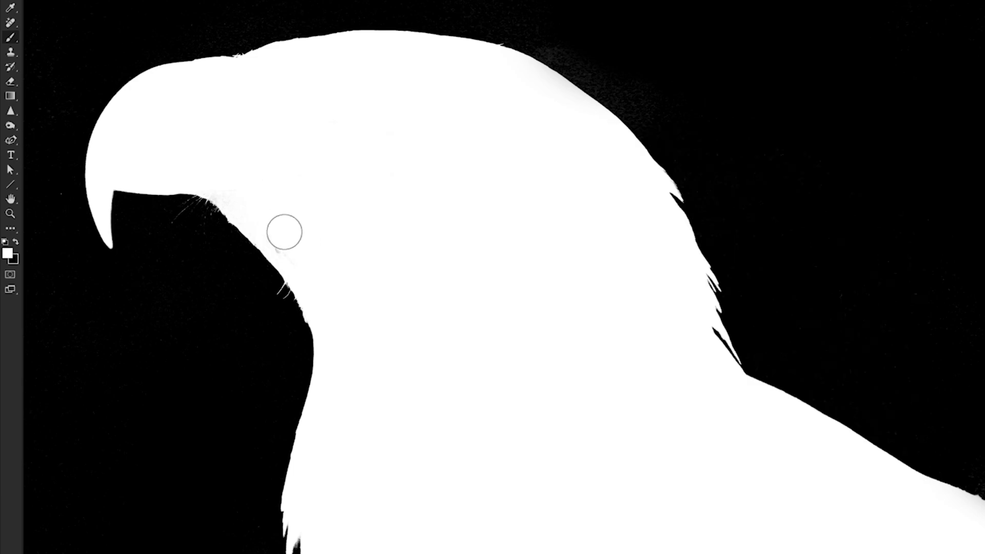
{"action": "mouse_move", "coordinate": [289, 246]}
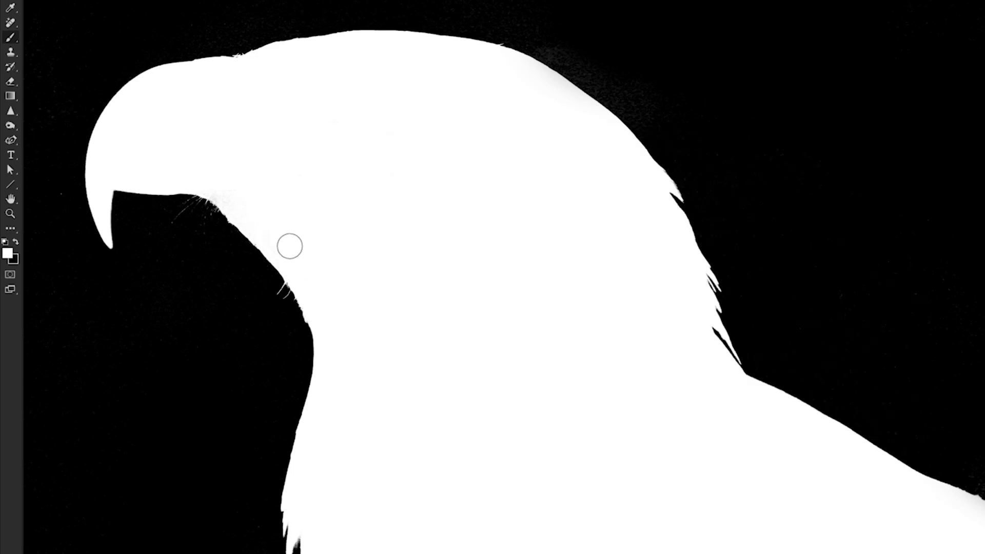
{"action": "mouse_move", "coordinate": [224, 195]}
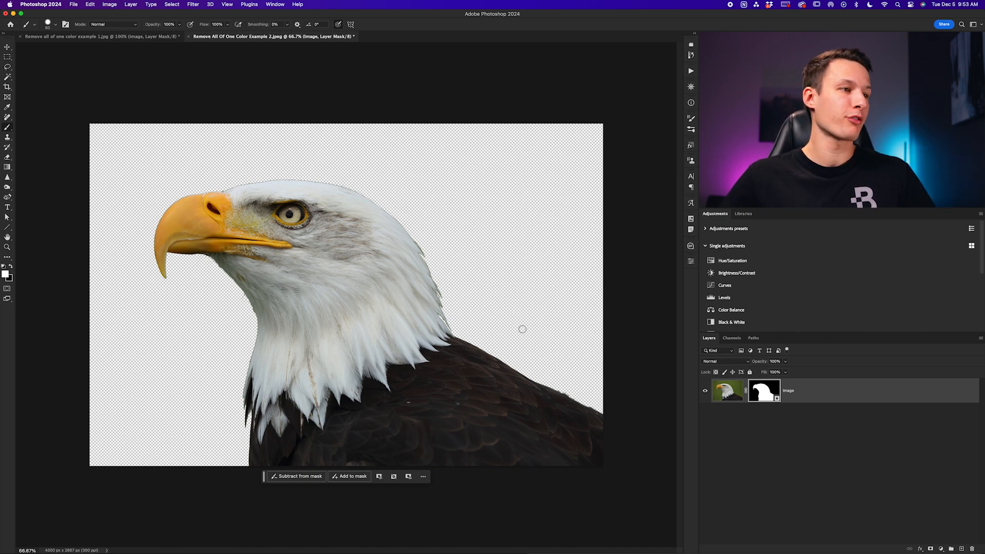
{"action": "mouse_move", "coordinate": [252, 470]}
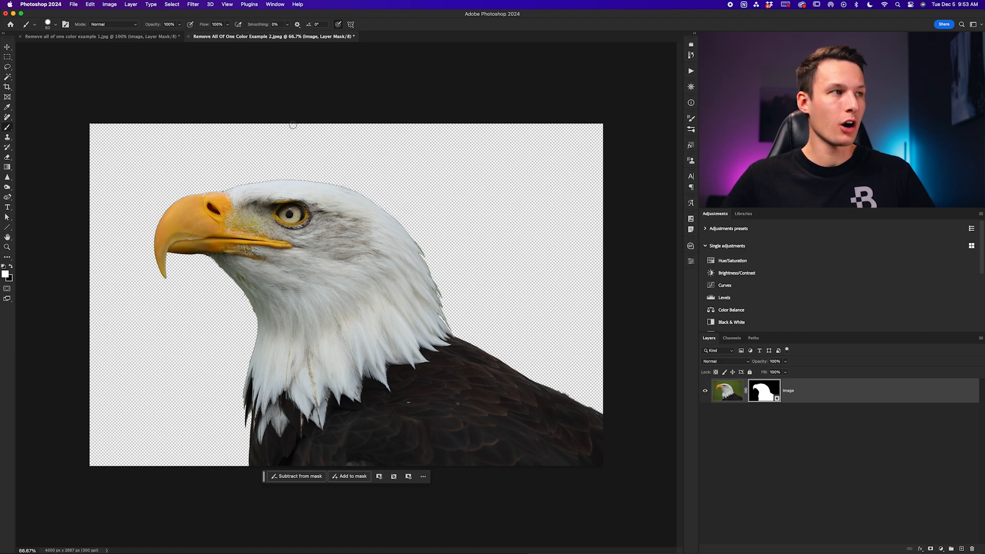
- Save a PNG-format copy of the eagle cutout, accepting the default PNG options
{"action": "left_click", "coordinate": [73, 5]}
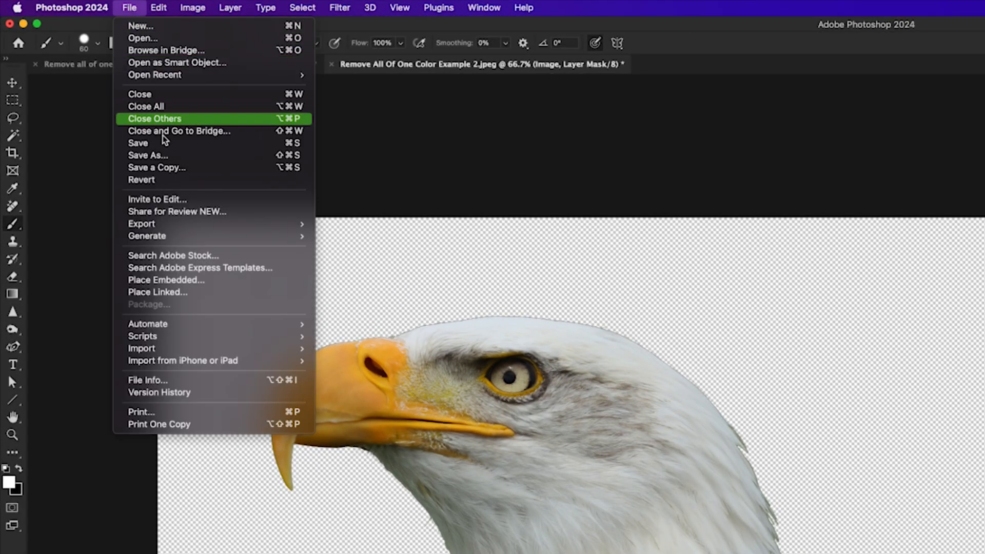
{"action": "left_click", "coordinate": [156, 167]}
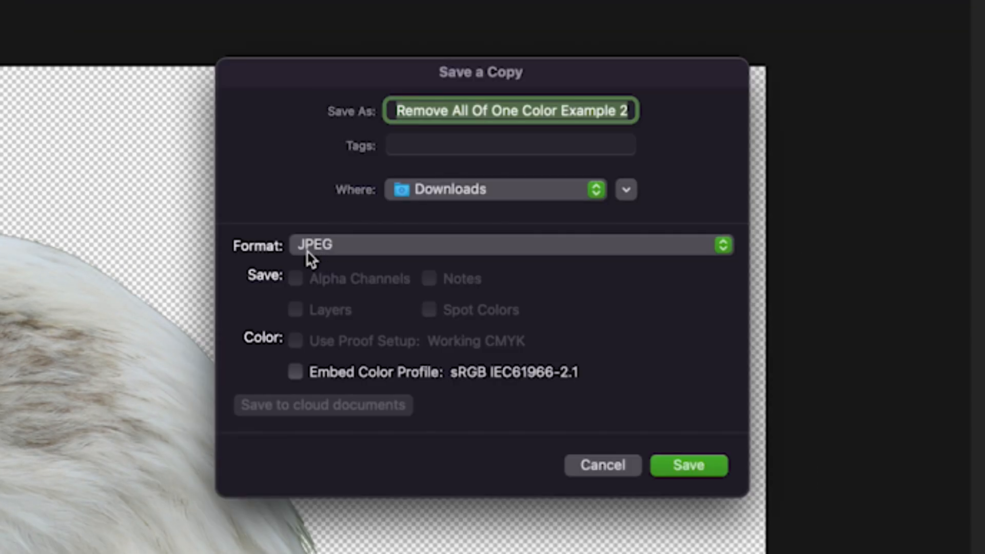
{"action": "left_click", "coordinate": [509, 245]}
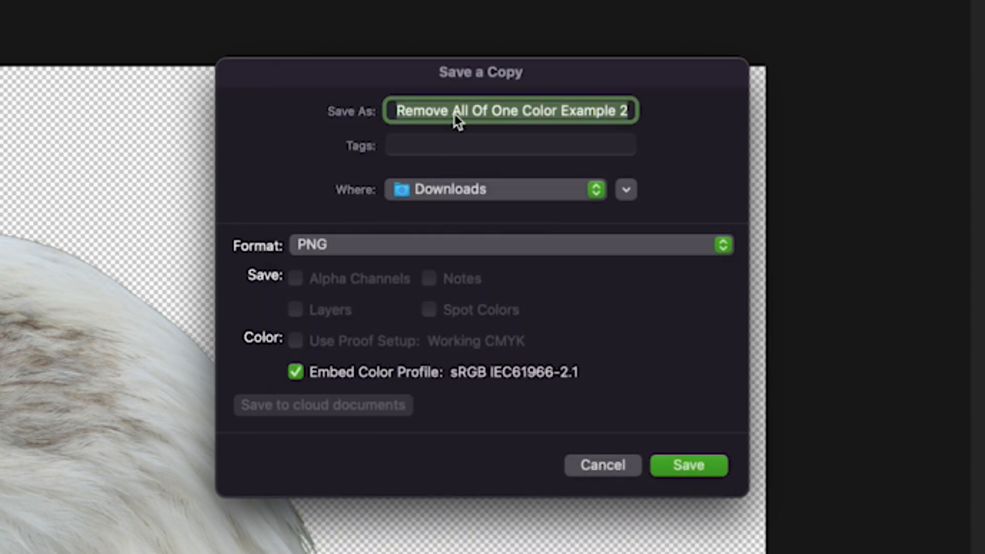
{"action": "left_click", "coordinate": [688, 466]}
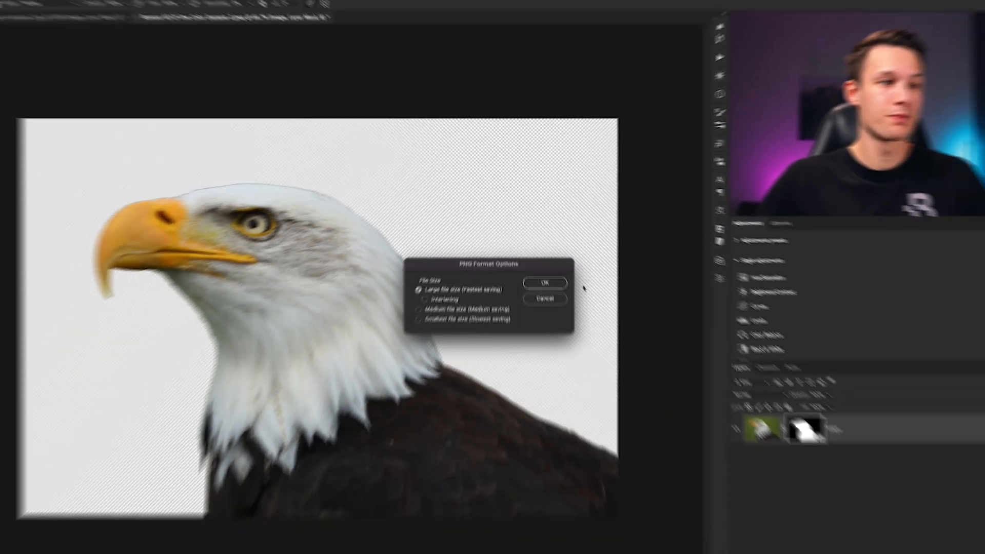
{"action": "left_click", "coordinate": [544, 282]}
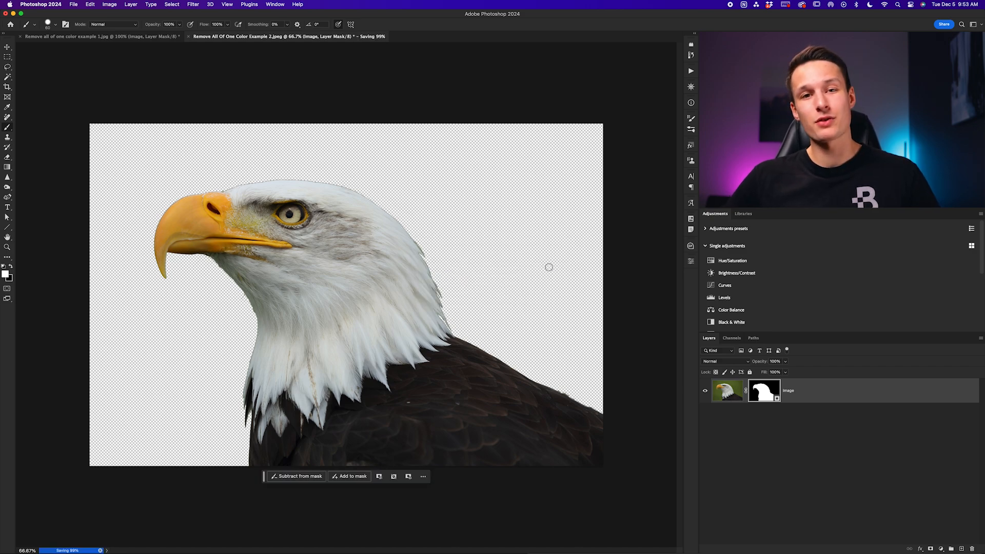